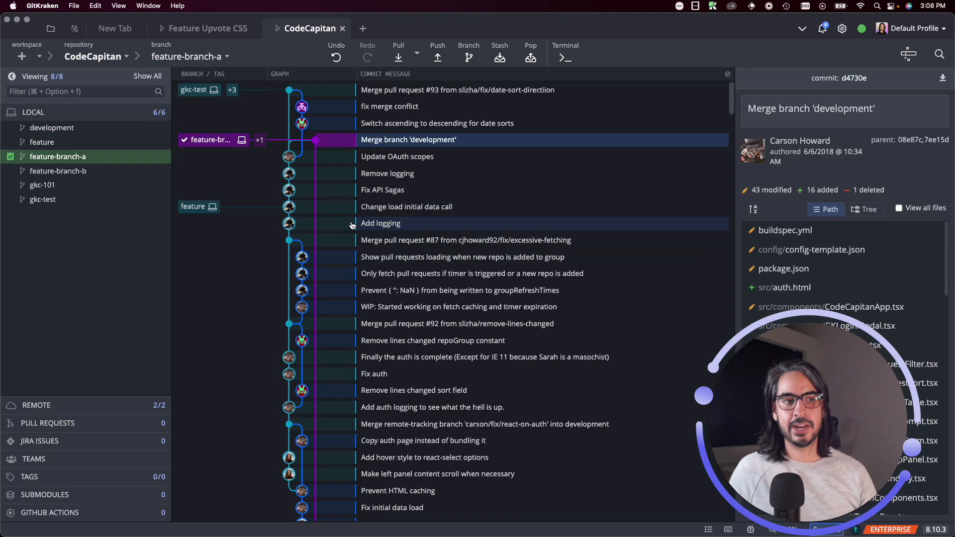
Create and check out branch feature-B at the 'Show pull requests loading' commit.
{"action": "scroll", "scroll_direction": "down", "scroll_amount": 3}
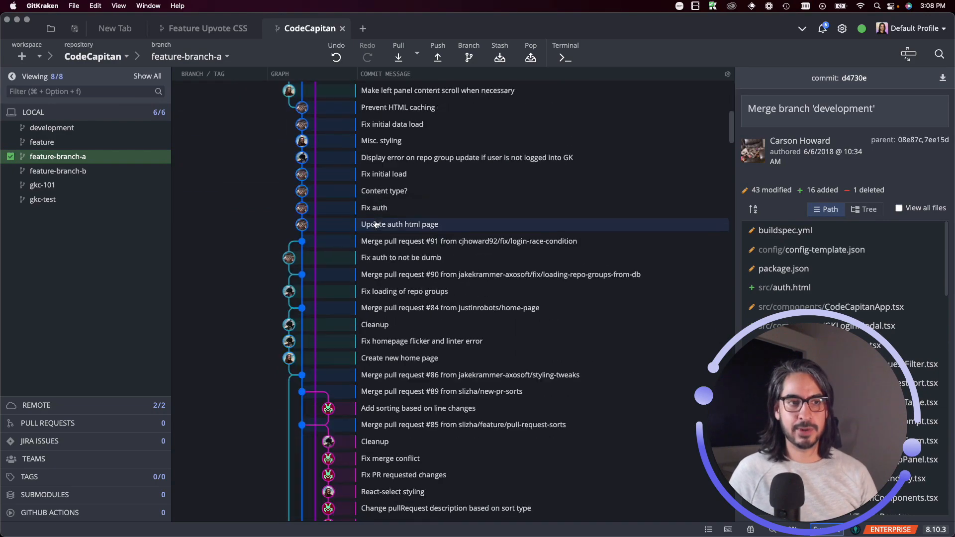
{"action": "scroll", "scroll_direction": "up", "scroll_amount": 3}
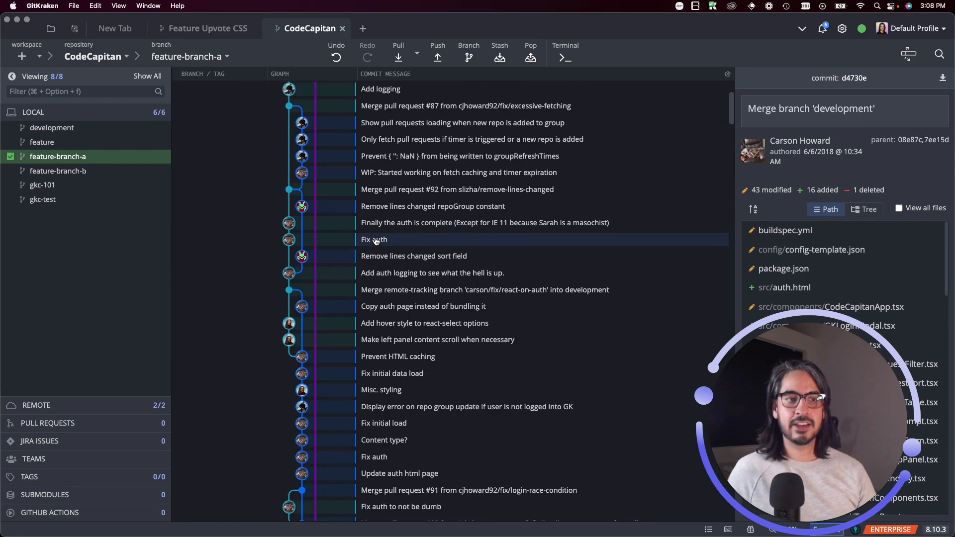
{"action": "scroll", "scroll_direction": "up", "scroll_amount": 3}
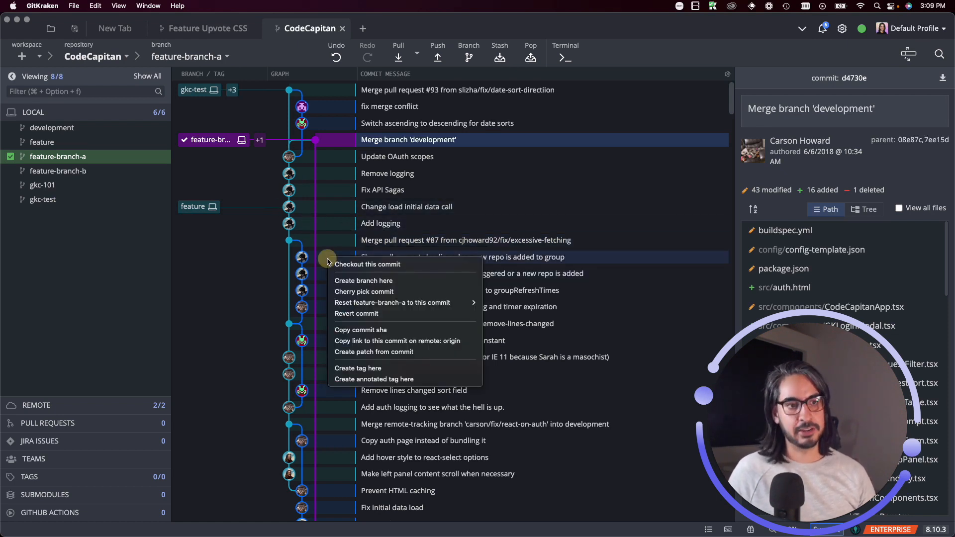
{"action": "mouse_move", "coordinate": [363, 281]}
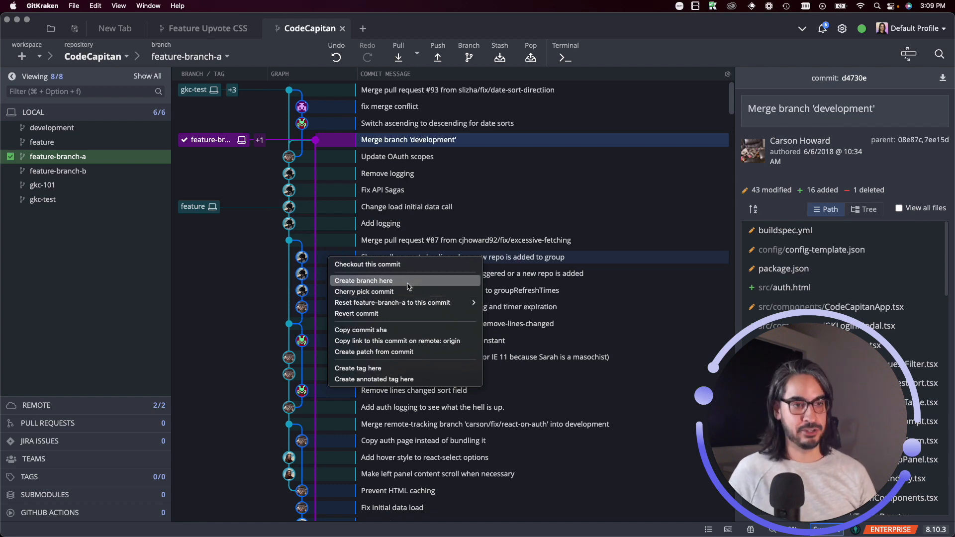
{"action": "left_click", "coordinate": [364, 280]}
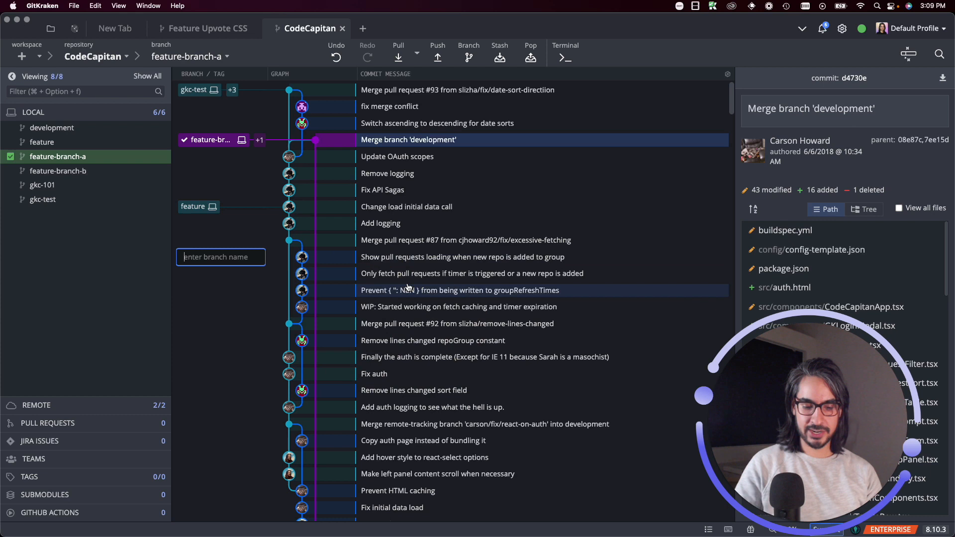
{"action": "type", "text": "feature-"}
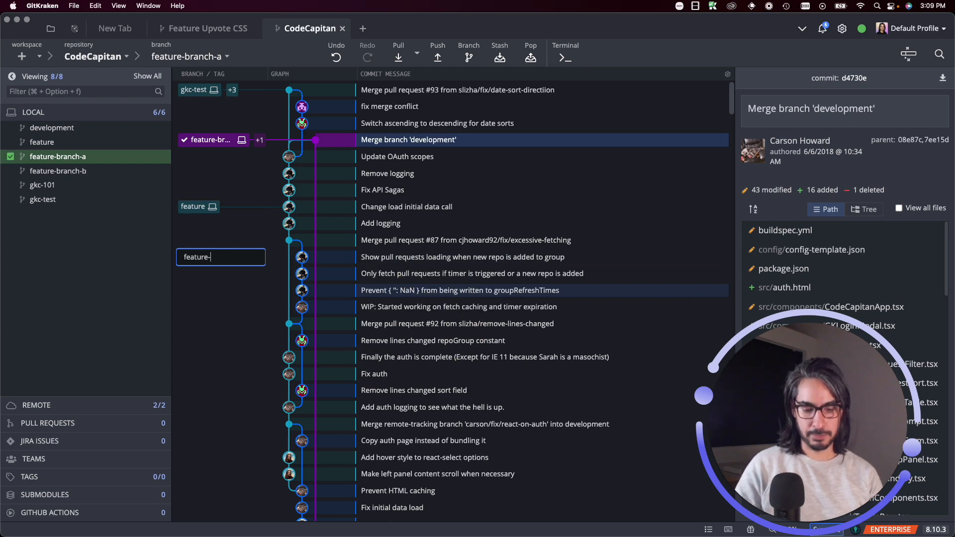
{"action": "key", "text": "Return"}
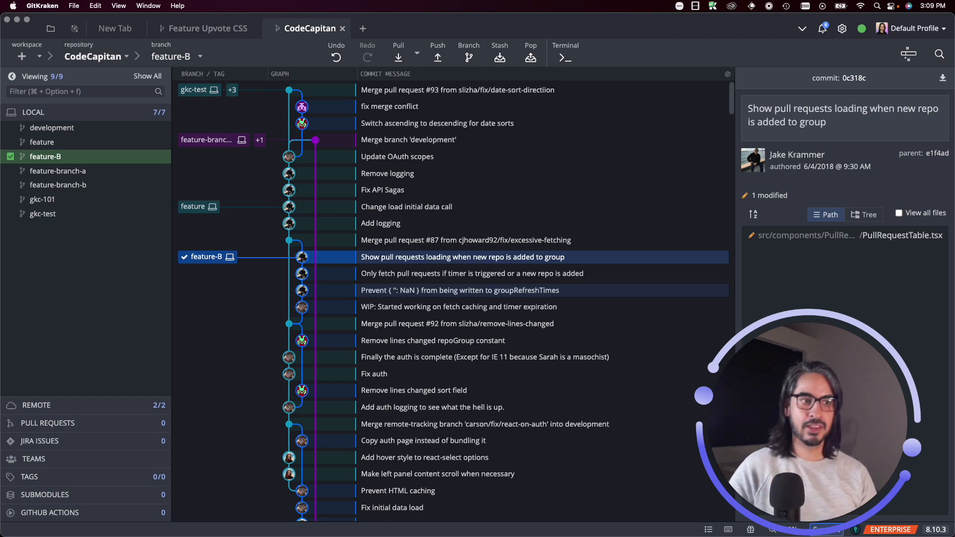
{"action": "double_click", "coordinate": [192, 206]}
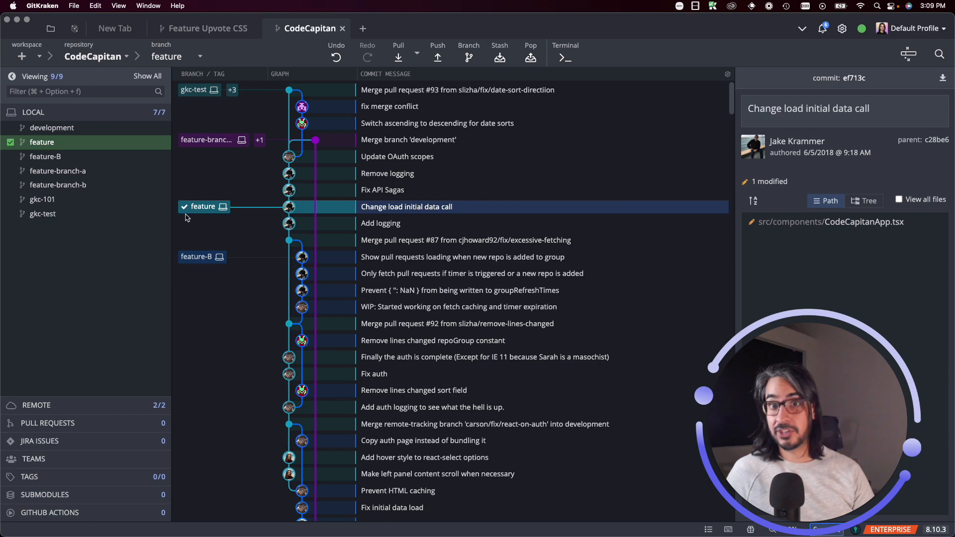
{"action": "mouse_move", "coordinate": [199, 228]}
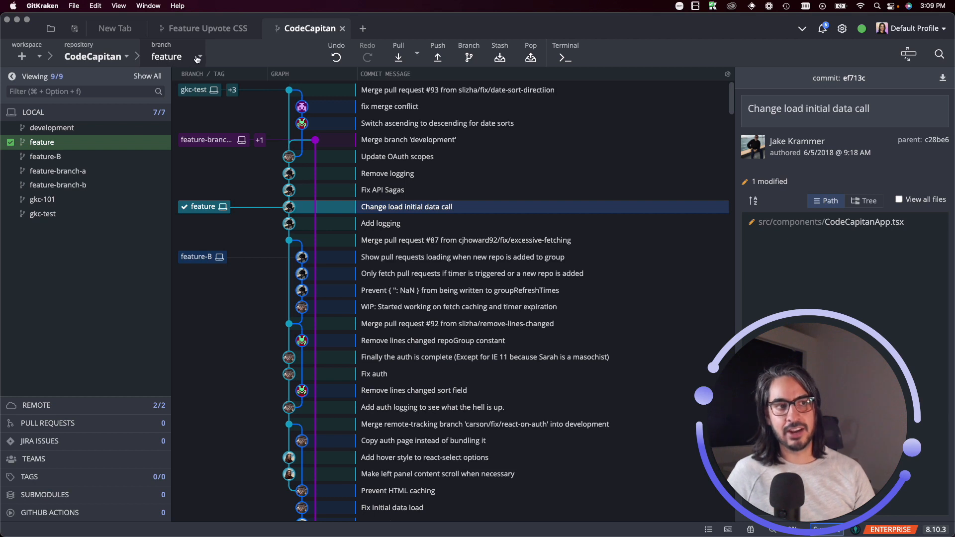
{"action": "left_click", "coordinate": [198, 56]}
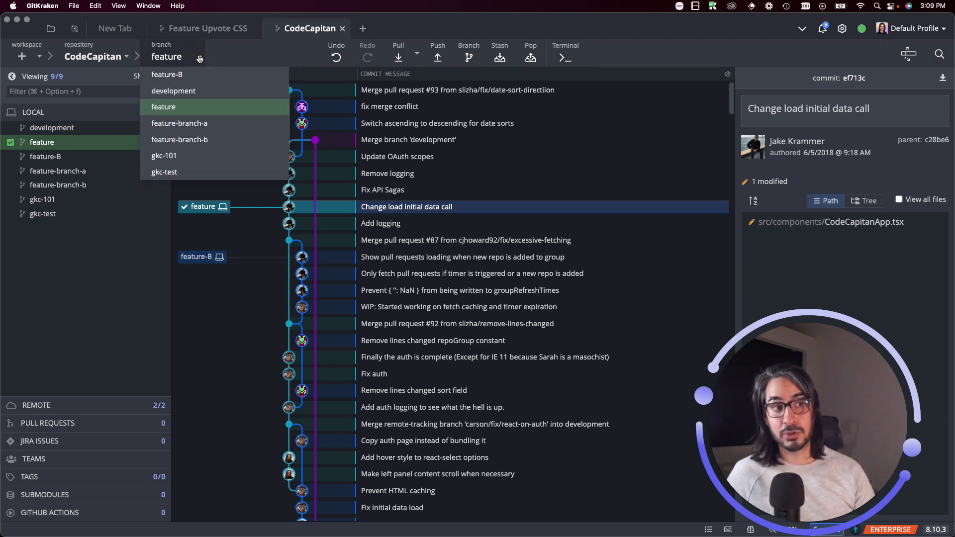
{"action": "left_click", "coordinate": [167, 74]}
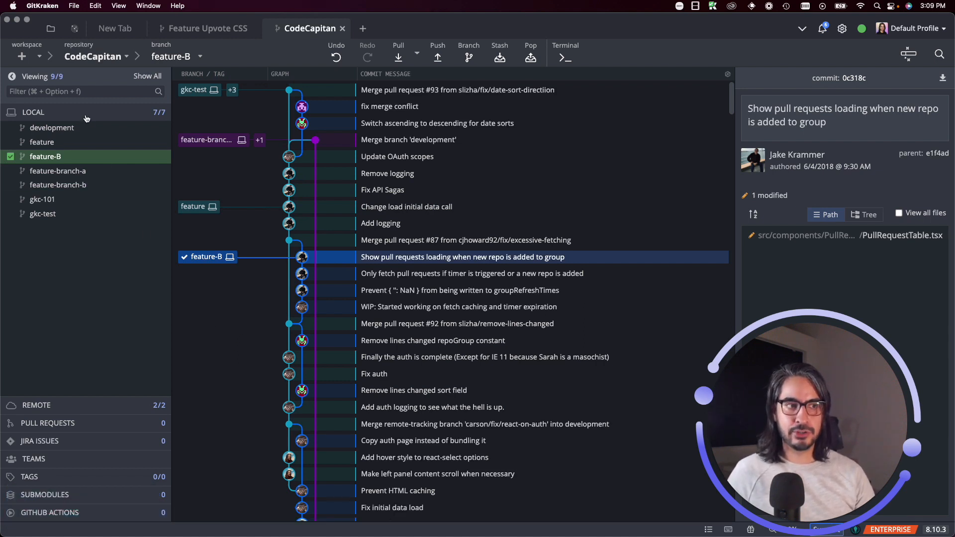
Create and check out feature-c at feature-B's commit, dismissing the success notice.
{"action": "right_click", "coordinate": [52, 127]}
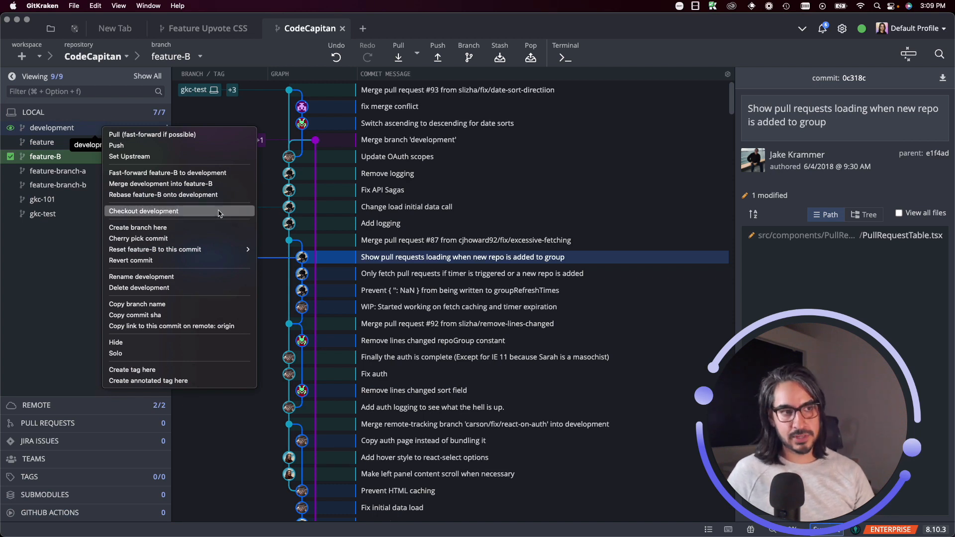
{"action": "mouse_move", "coordinate": [213, 233]}
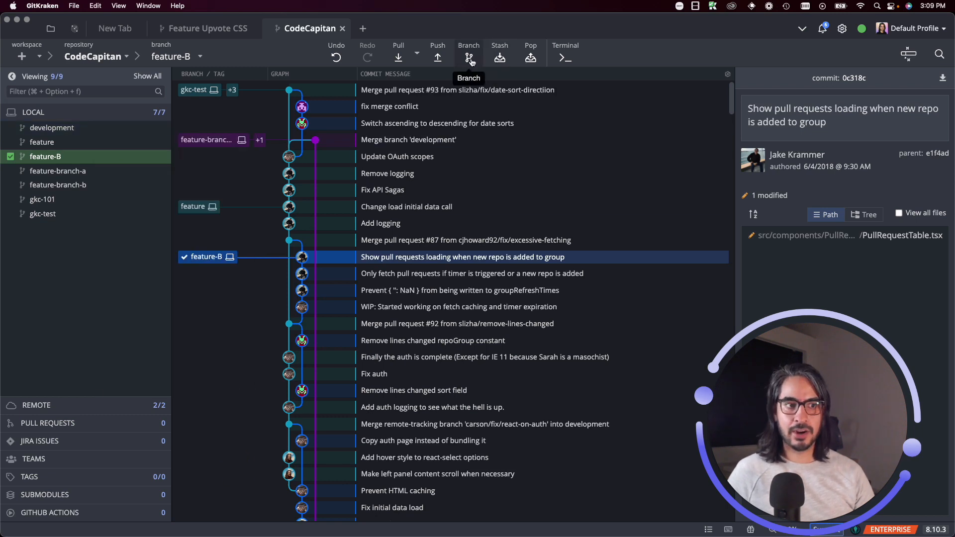
{"action": "left_click", "coordinate": [469, 58]}
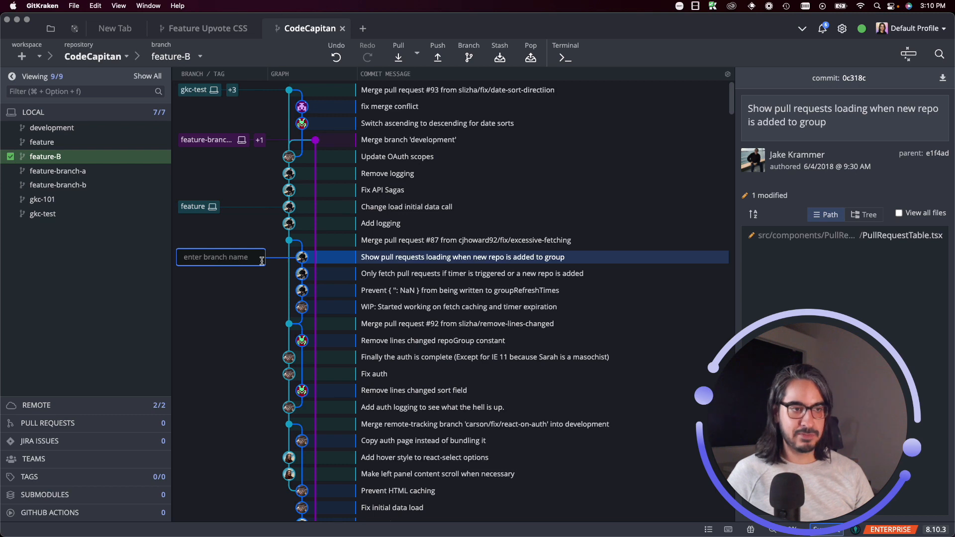
{"action": "mouse_move", "coordinate": [246, 301]}
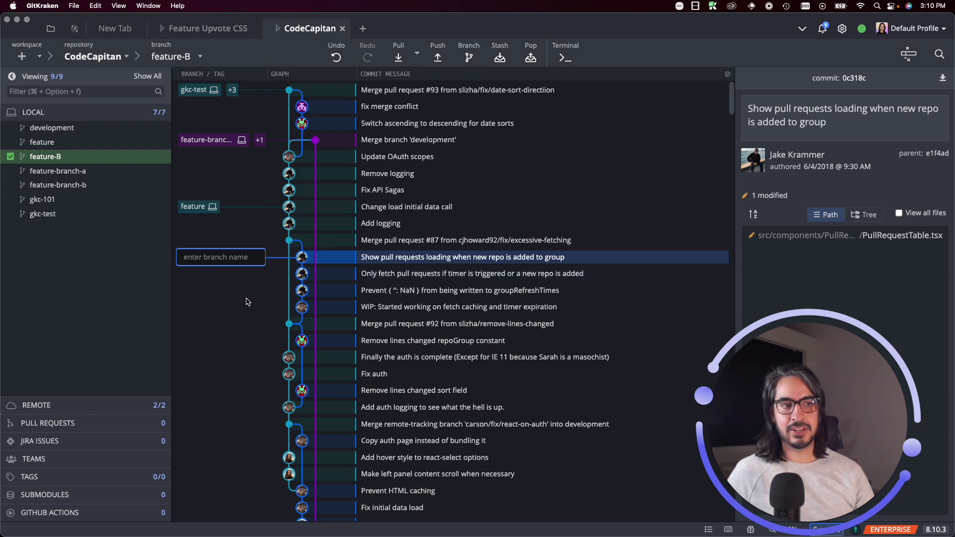
{"action": "type", "text": "fe"}
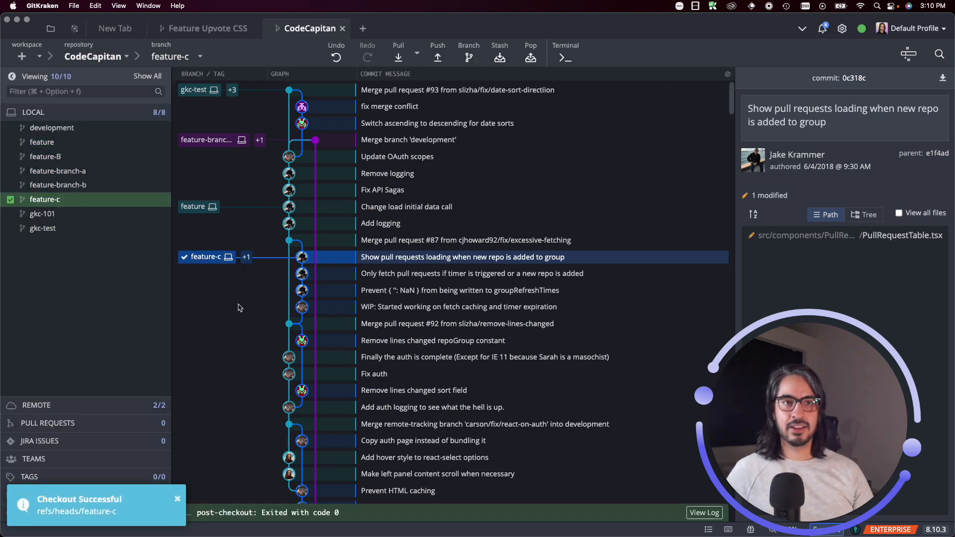
{"action": "left_click", "coordinate": [177, 499]}
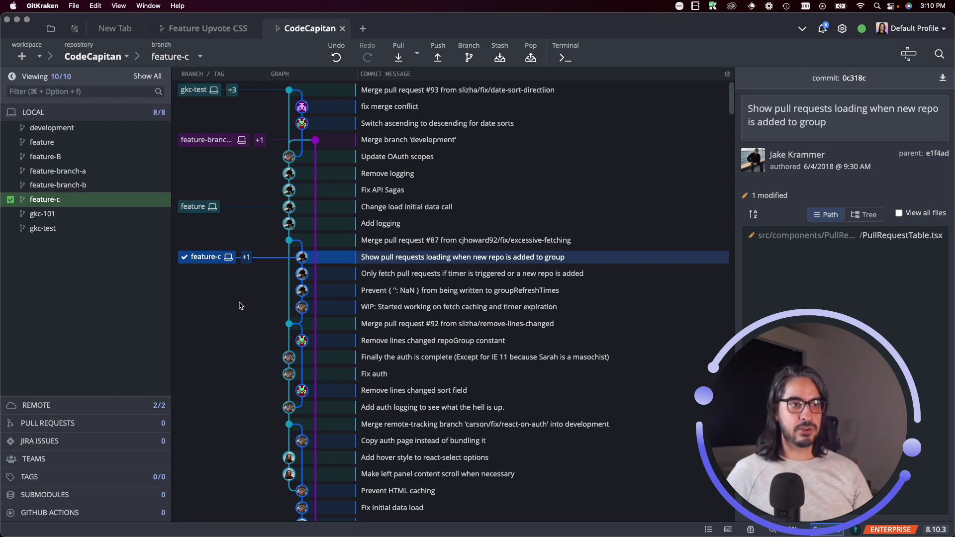
{"action": "mouse_move", "coordinate": [208, 243]}
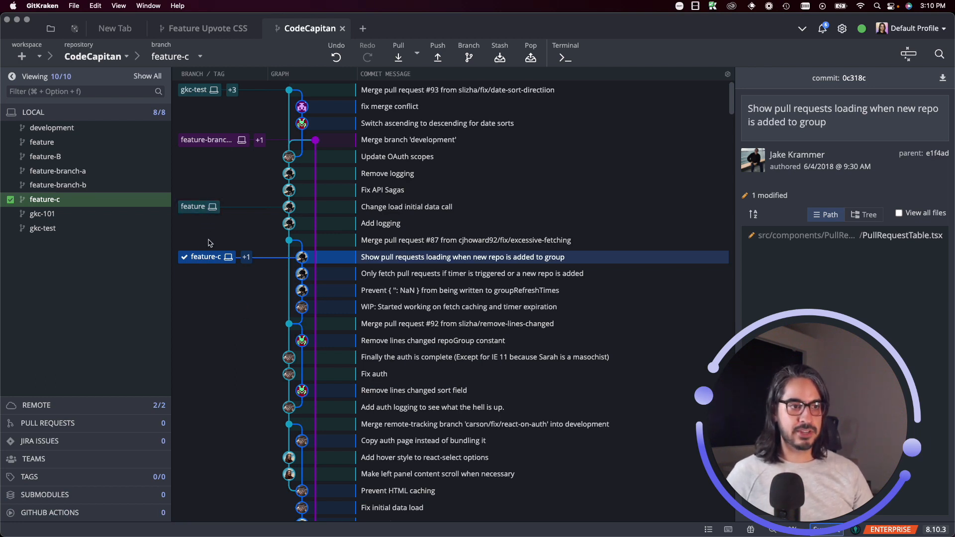
Attempt to rename the feature branch to feature-C, which fails.
{"action": "right_click", "coordinate": [192, 206]}
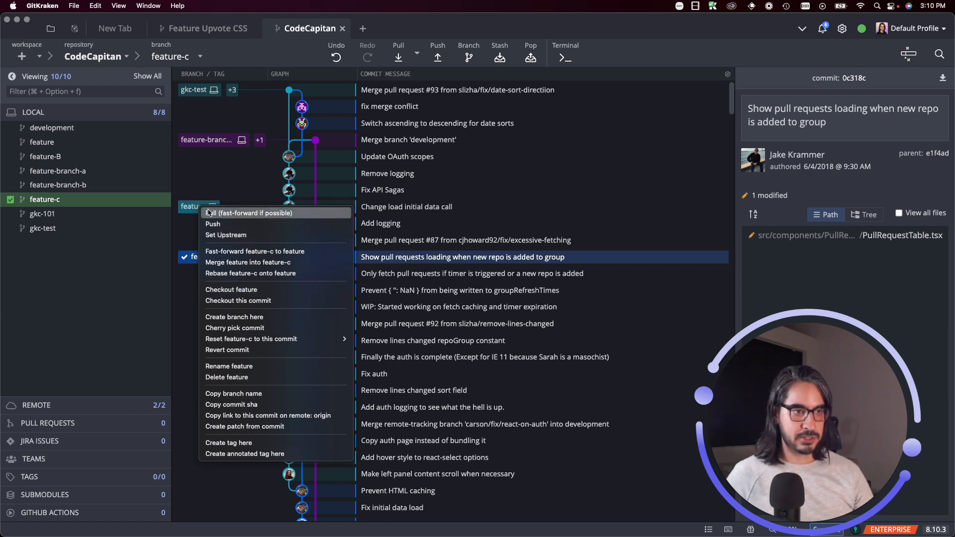
{"action": "mouse_move", "coordinate": [277, 317]}
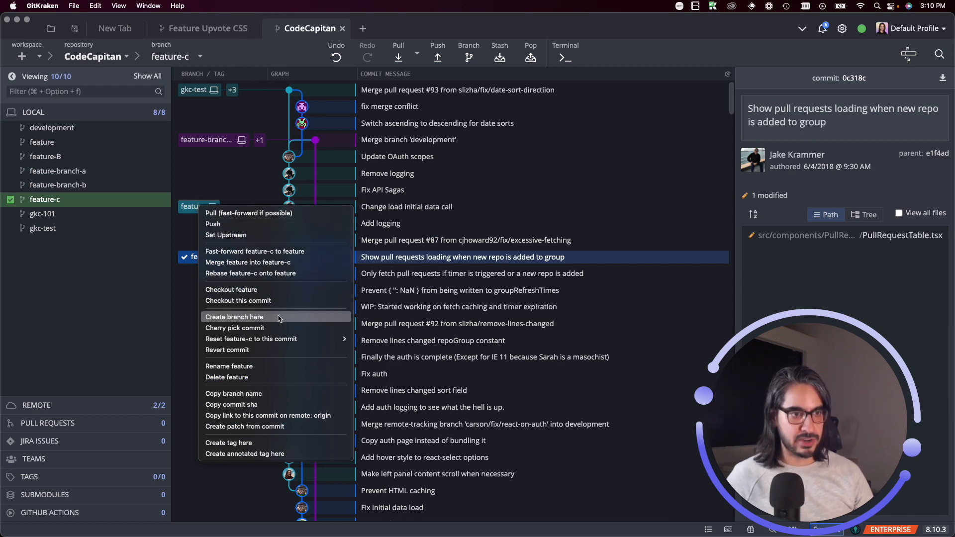
{"action": "mouse_move", "coordinate": [275, 366]}
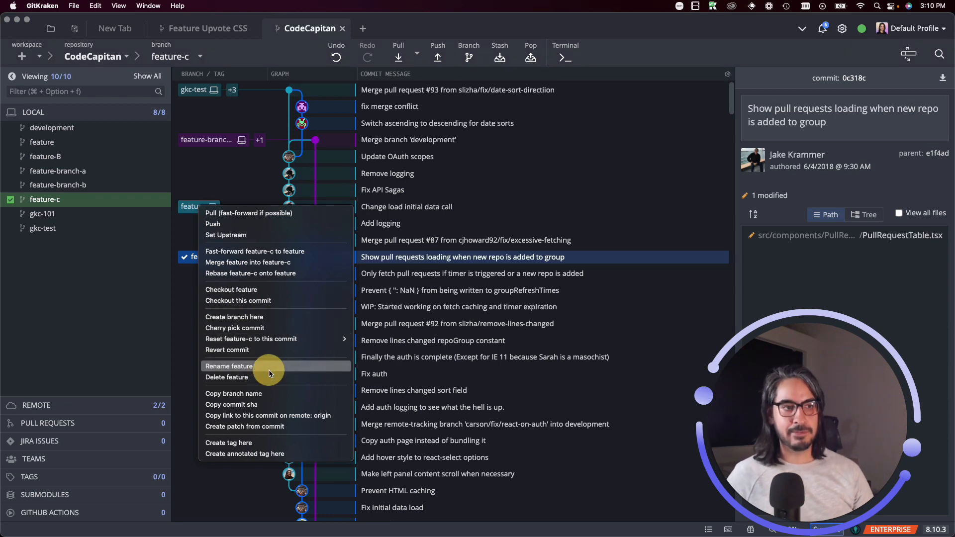
{"action": "left_click", "coordinate": [229, 366]}
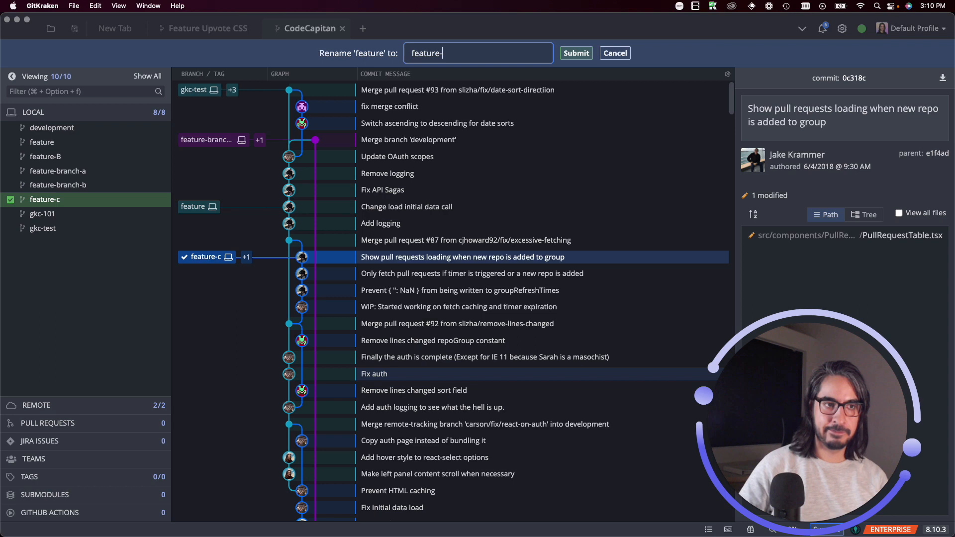
{"action": "left_click", "coordinate": [574, 53]}
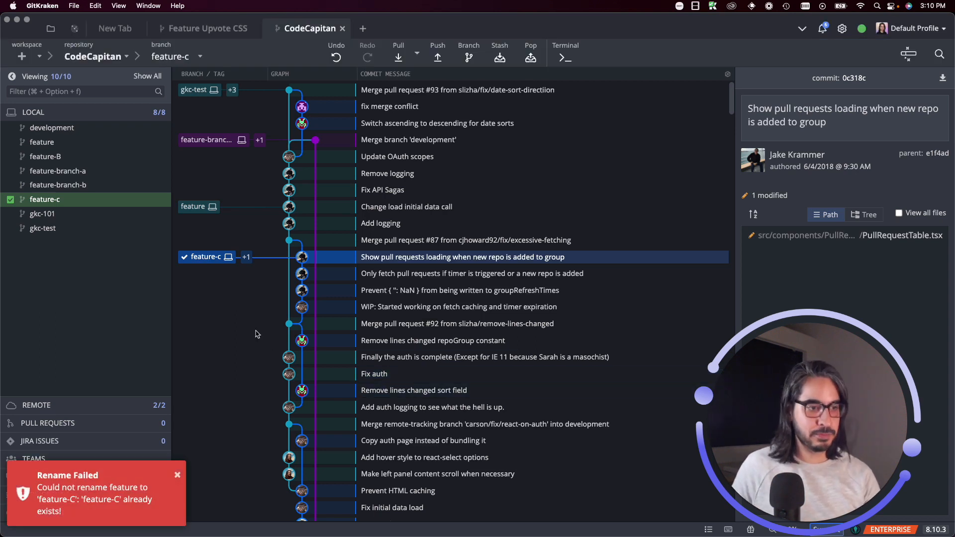
Rename the feature branch to feature-D.
{"action": "right_click", "coordinate": [192, 207]}
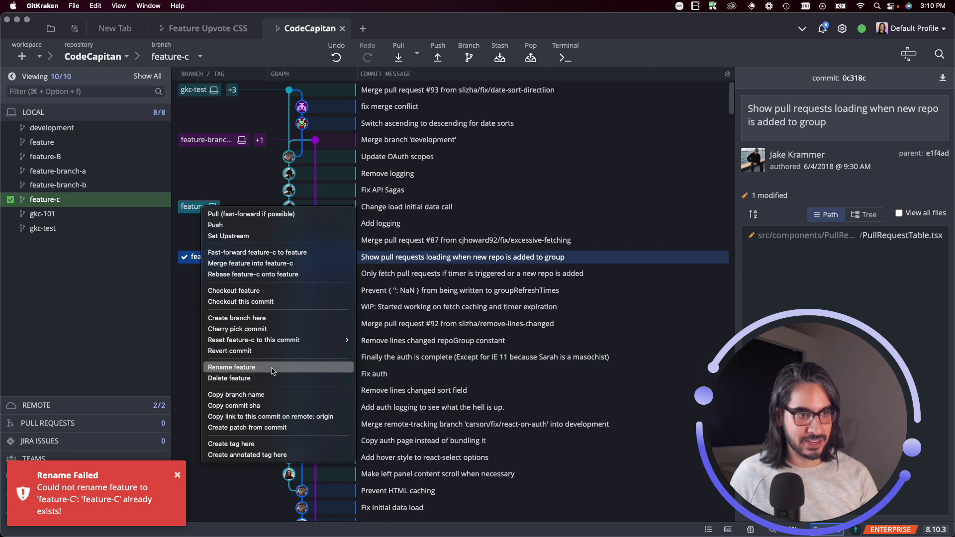
{"action": "left_click", "coordinate": [231, 366]}
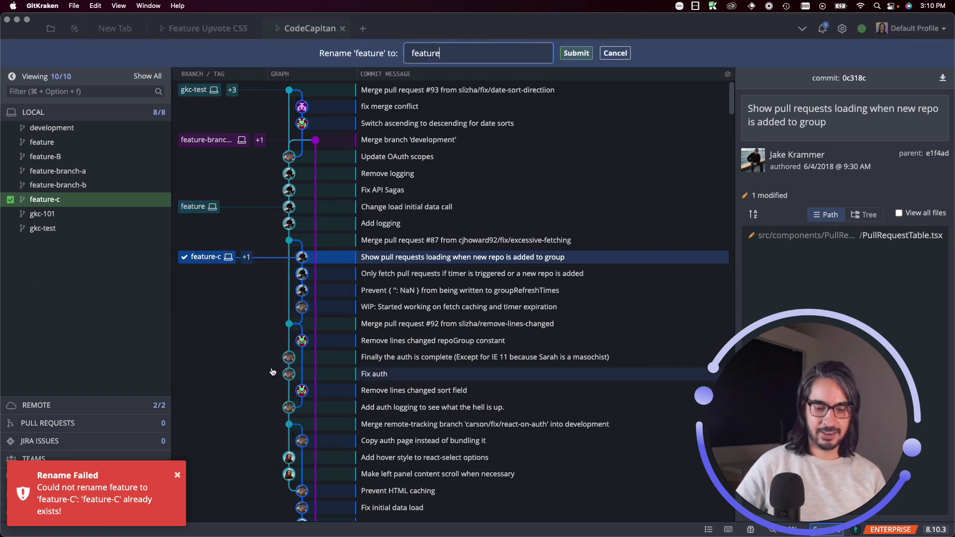
{"action": "left_click", "coordinate": [575, 53]}
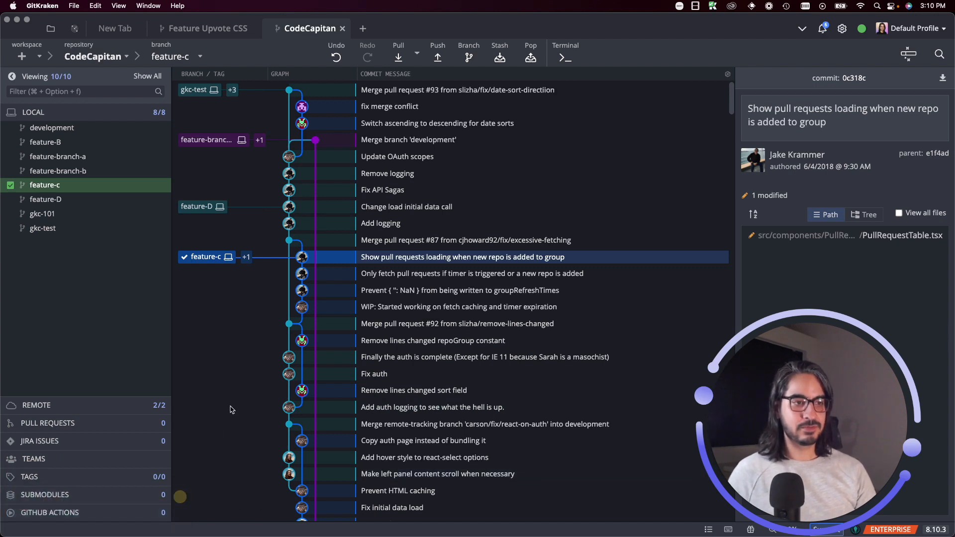
{"action": "mouse_move", "coordinate": [207, 301]}
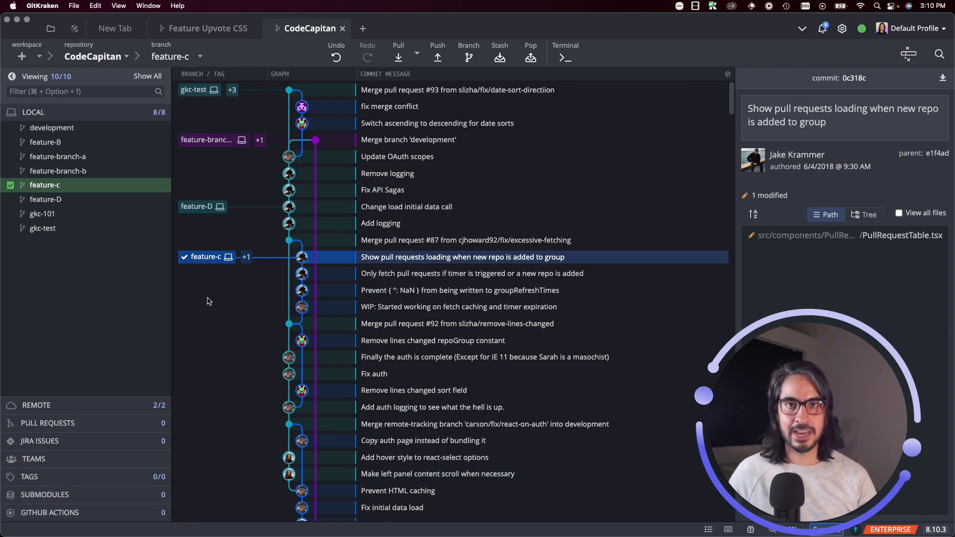
{"action": "mouse_move", "coordinate": [202, 206]}
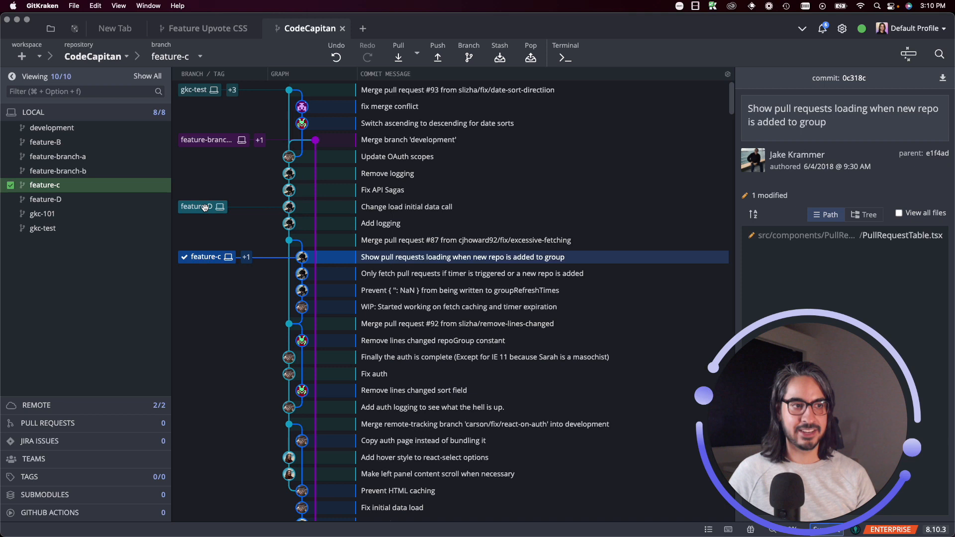
{"action": "right_click", "coordinate": [196, 207]}
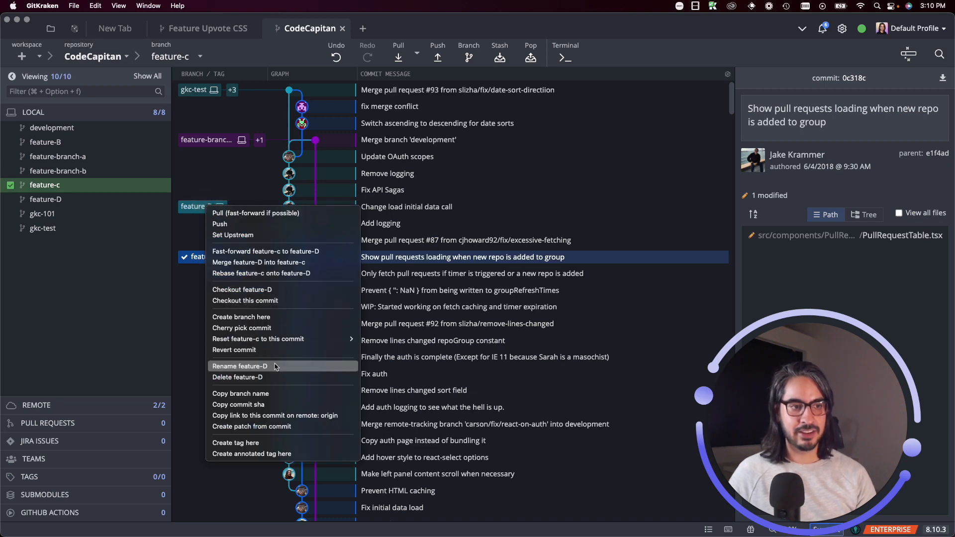
{"action": "mouse_move", "coordinate": [278, 372]}
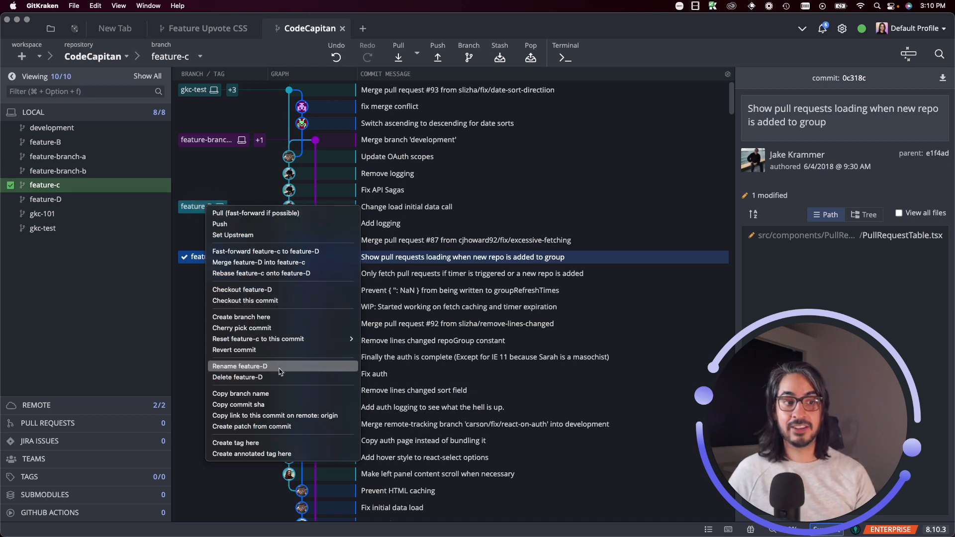
{"action": "mouse_move", "coordinate": [280, 378]}
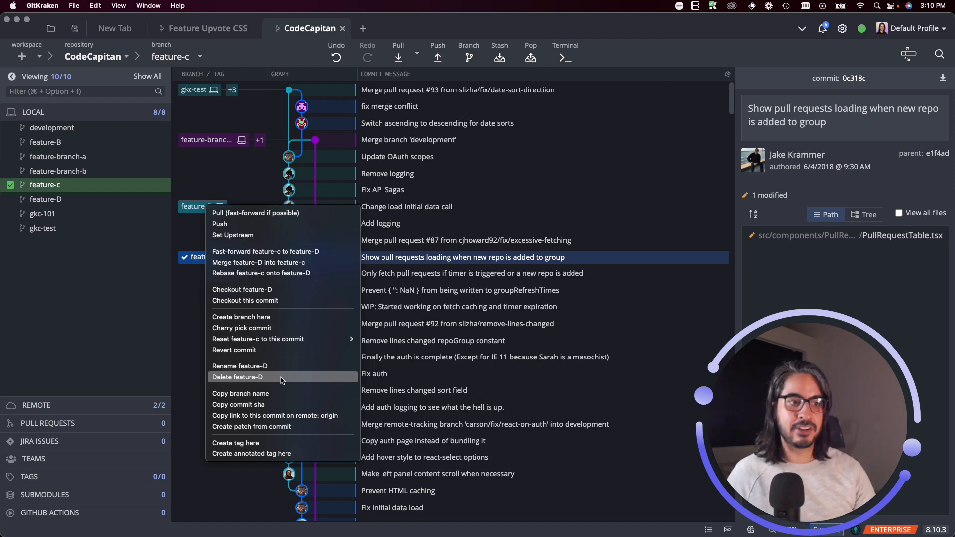
Delete the feature-D branch and confirm the deletion.
{"action": "left_click", "coordinate": [238, 377]}
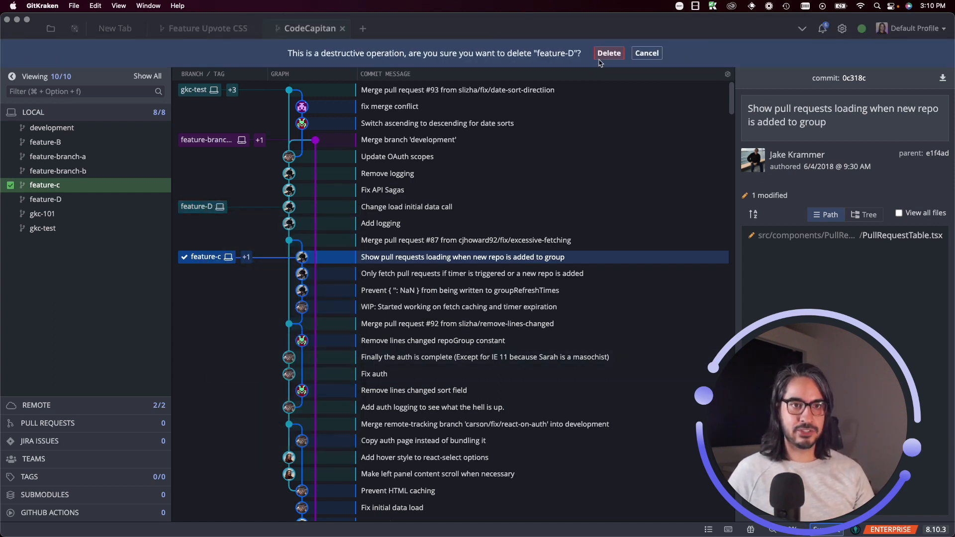
{"action": "left_click", "coordinate": [609, 53]}
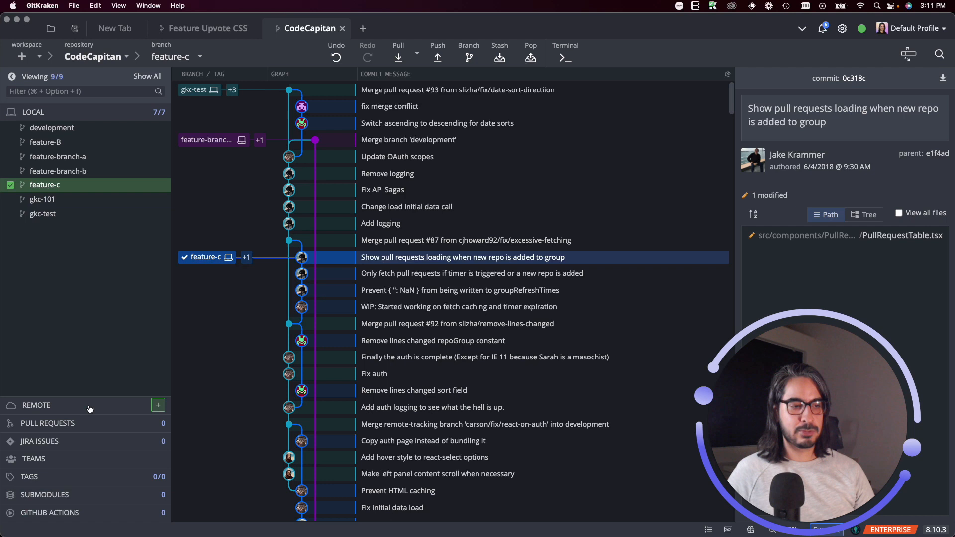
{"action": "mouse_move", "coordinate": [73, 406]}
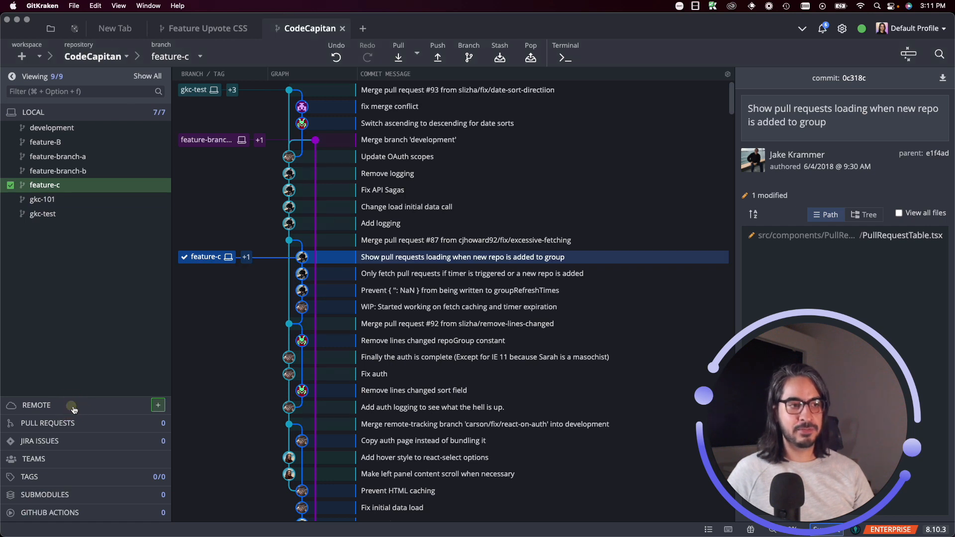
Inspect origin/master's options, then select it to view its commit.
{"action": "right_click", "coordinate": [50, 253]}
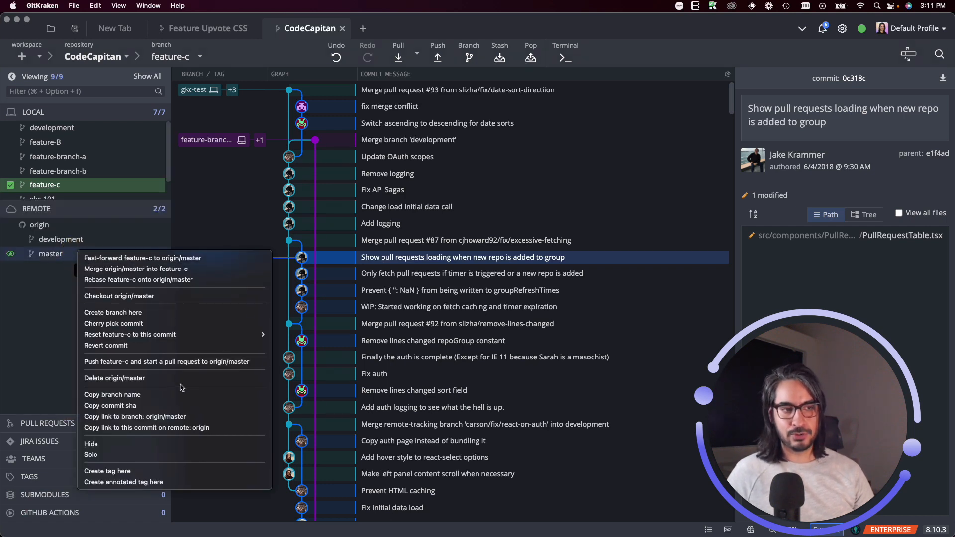
{"action": "mouse_move", "coordinate": [175, 377]}
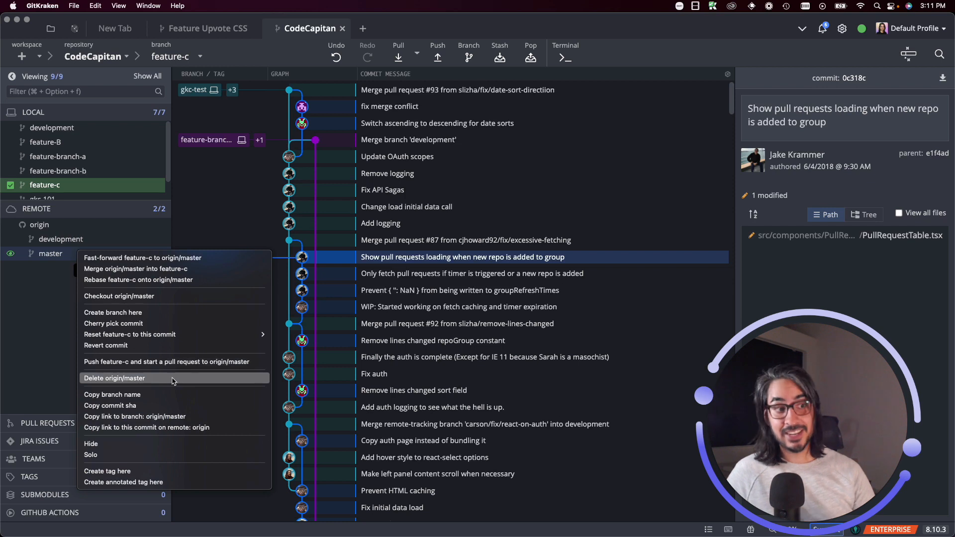
{"action": "mouse_move", "coordinate": [157, 358]}
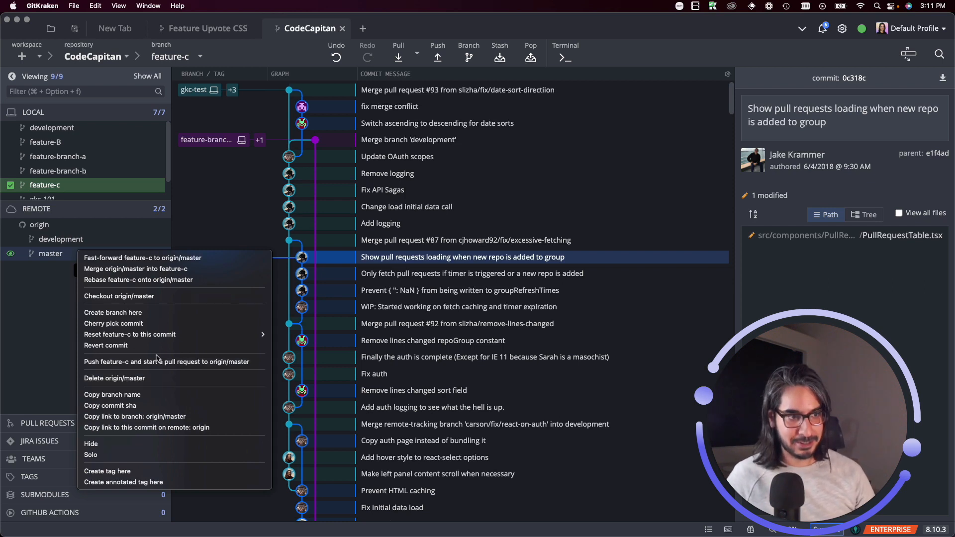
{"action": "mouse_move", "coordinate": [110, 405]}
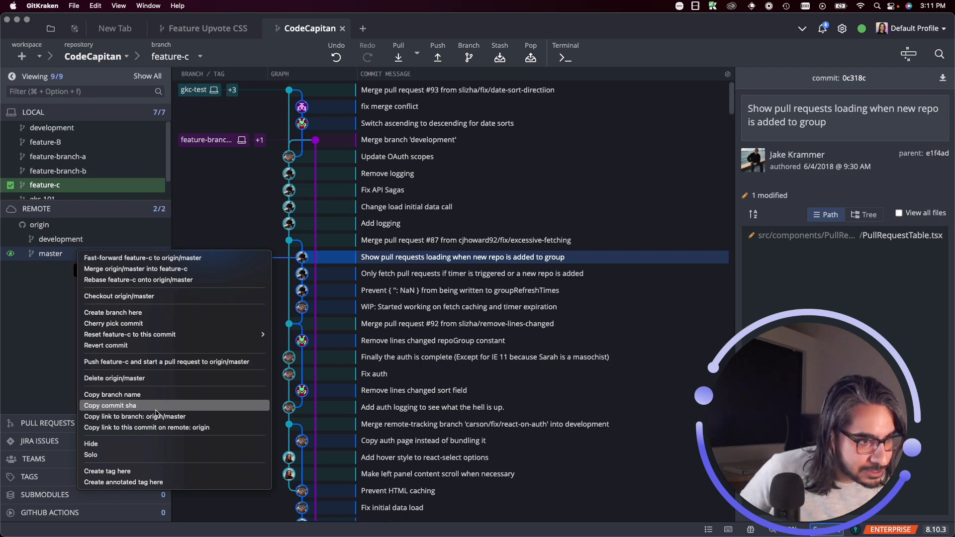
{"action": "left_click", "coordinate": [408, 139]}
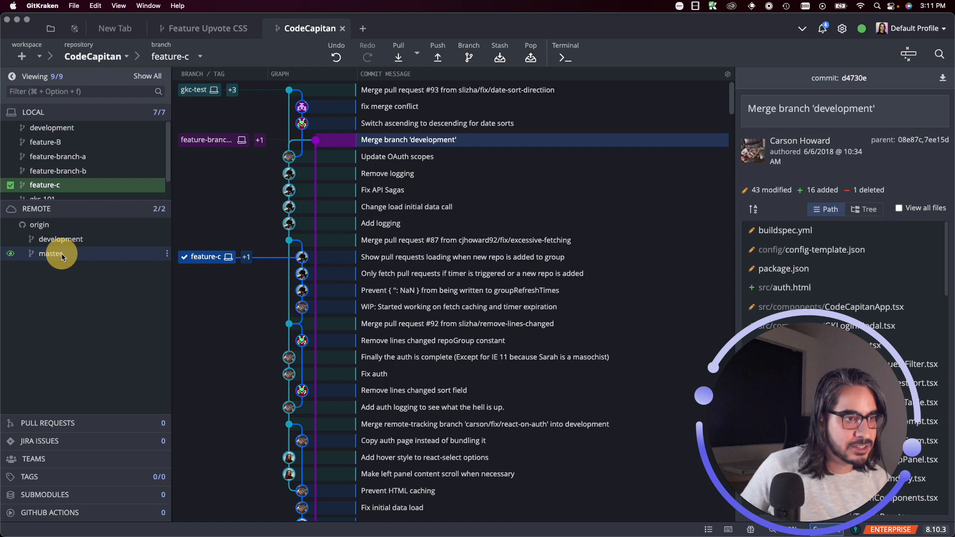
Check out master locally and rename it to main.
{"action": "right_click", "coordinate": [52, 253]}
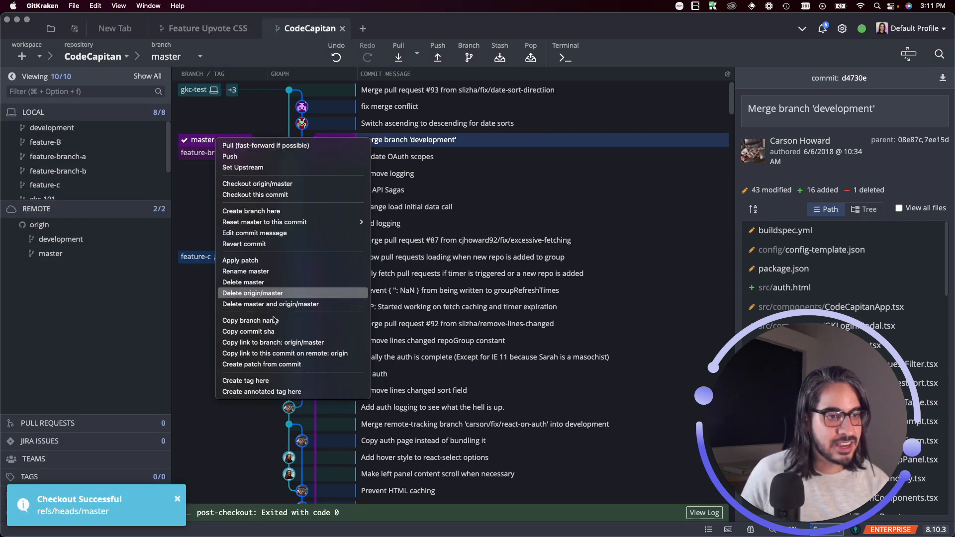
{"action": "mouse_move", "coordinate": [290, 260]}
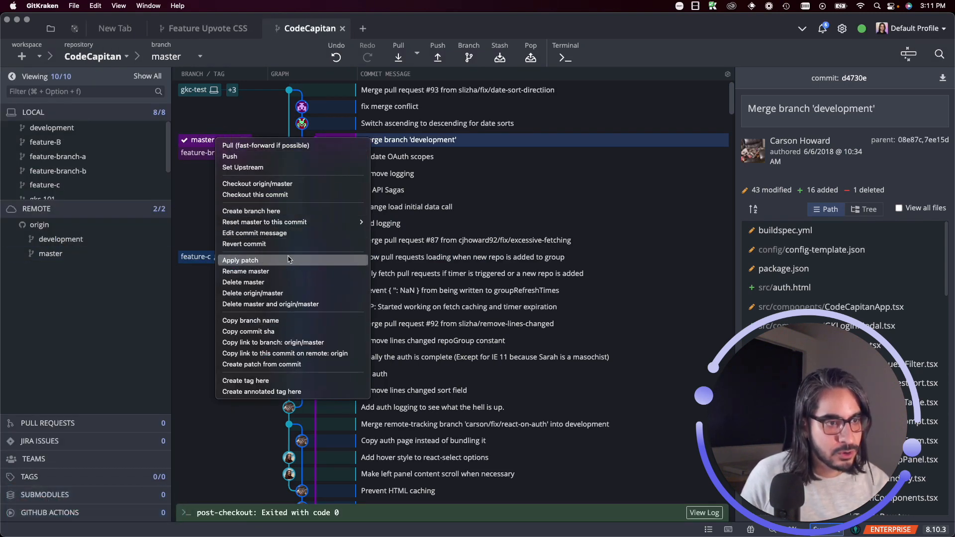
{"action": "left_click", "coordinate": [246, 271]}
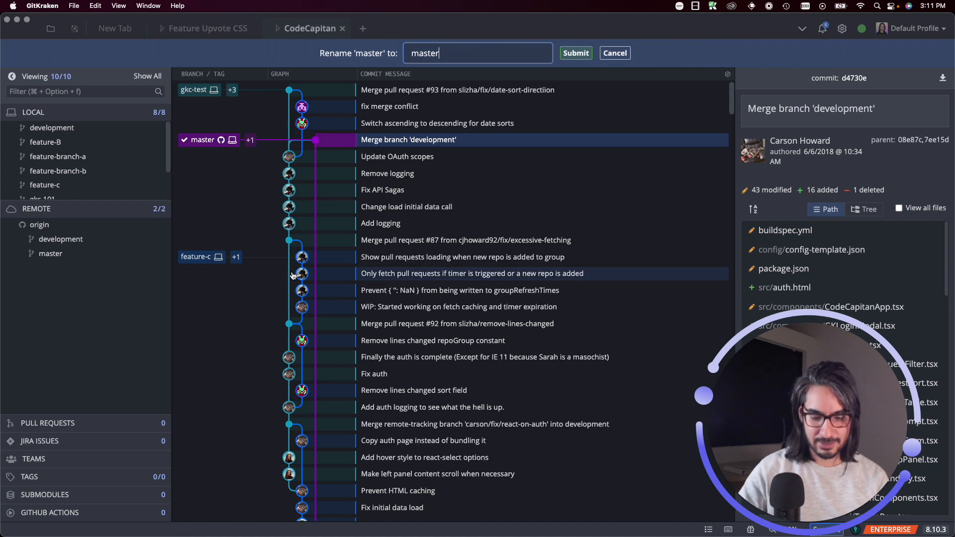
{"action": "key", "text": "Backspace"}
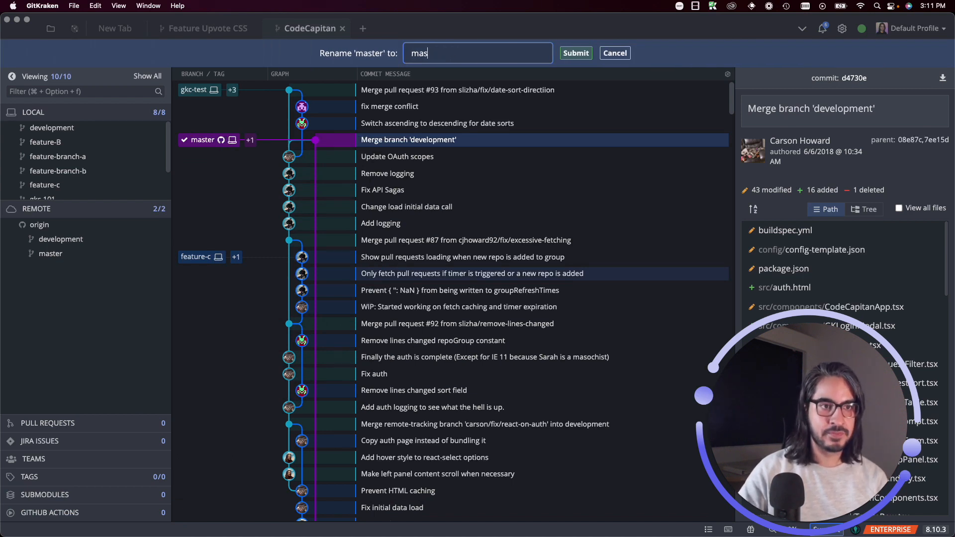
{"action": "left_click", "coordinate": [575, 53]}
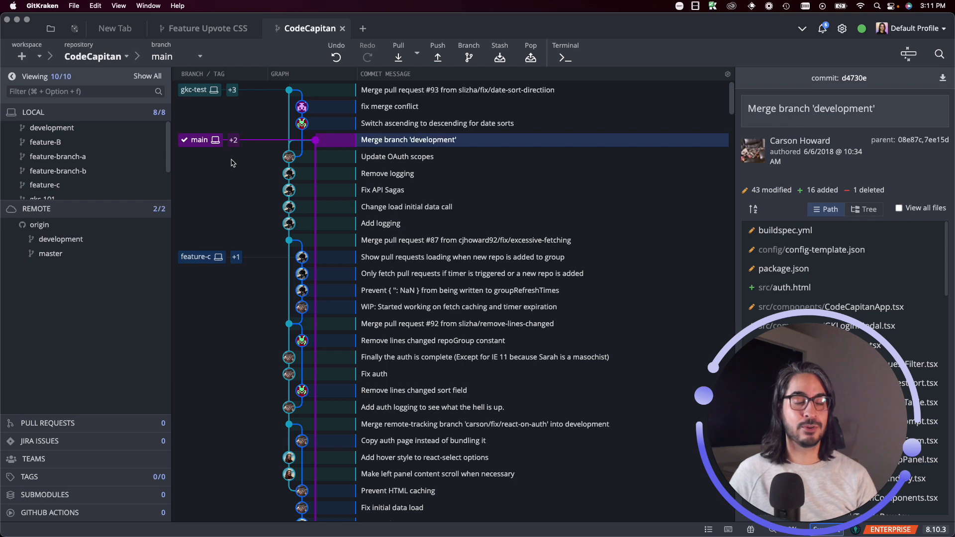
{"action": "mouse_move", "coordinate": [236, 169]}
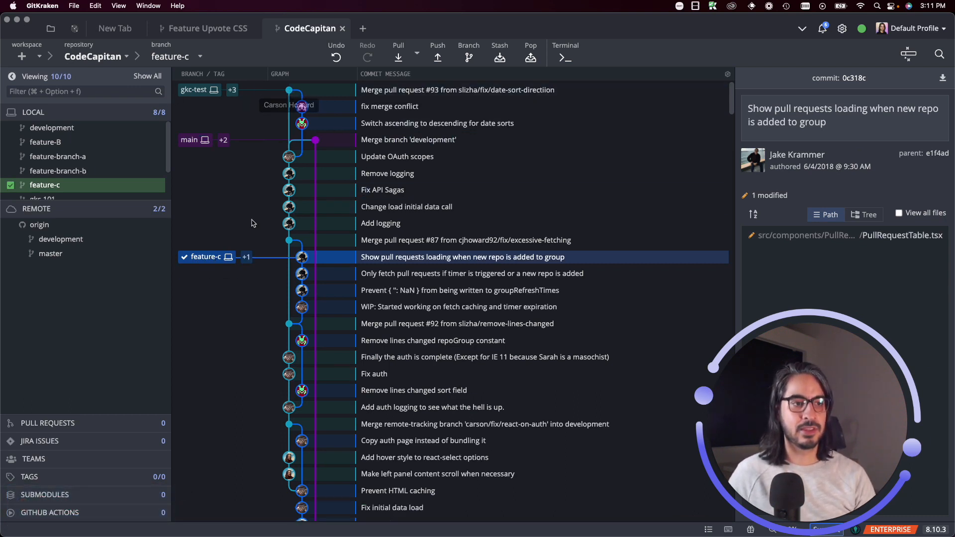
Check out feature-c from the LOCAL branch list.
{"action": "left_click", "coordinate": [247, 256]}
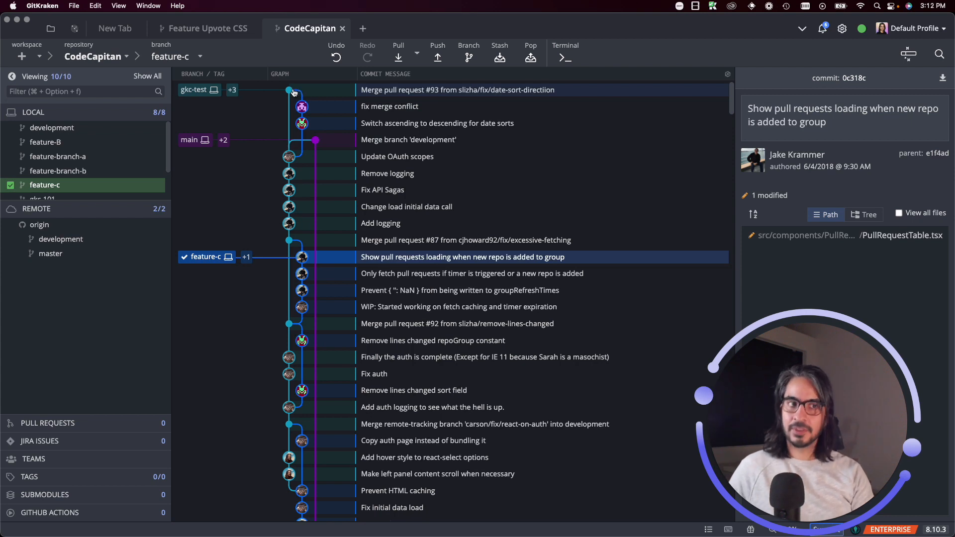
Open the actions for the top 'Merge pull request #93' commit.
{"action": "right_click", "coordinate": [289, 90]}
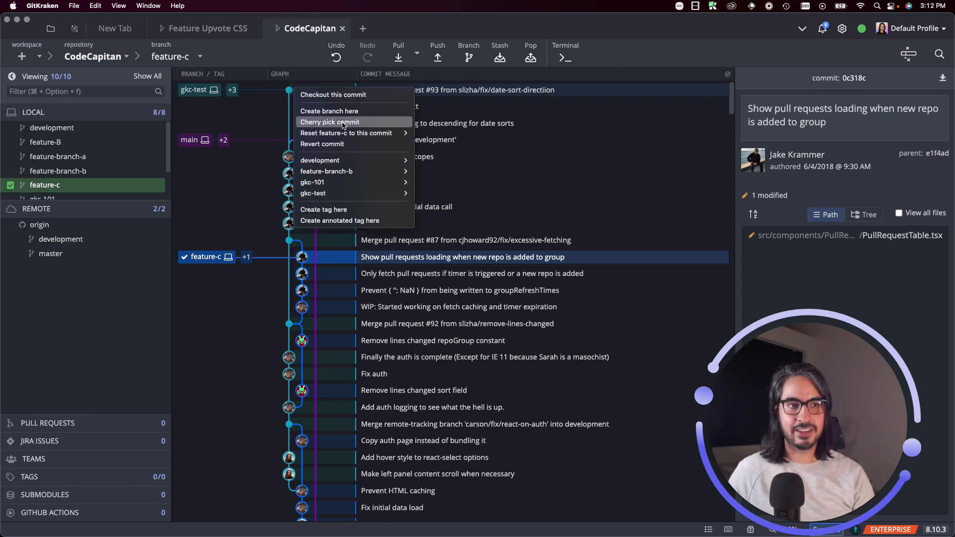
{"action": "mouse_move", "coordinate": [345, 132]}
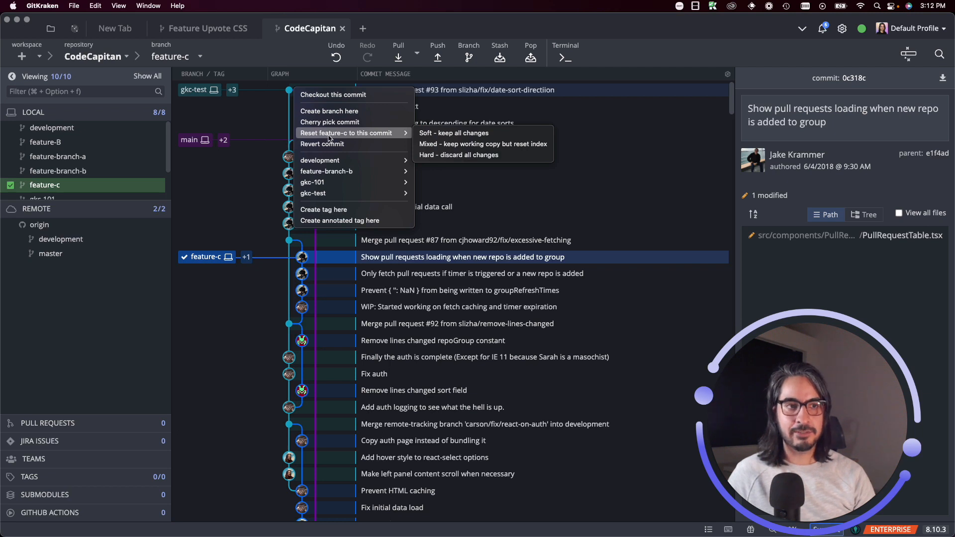
{"action": "mouse_move", "coordinate": [454, 133]}
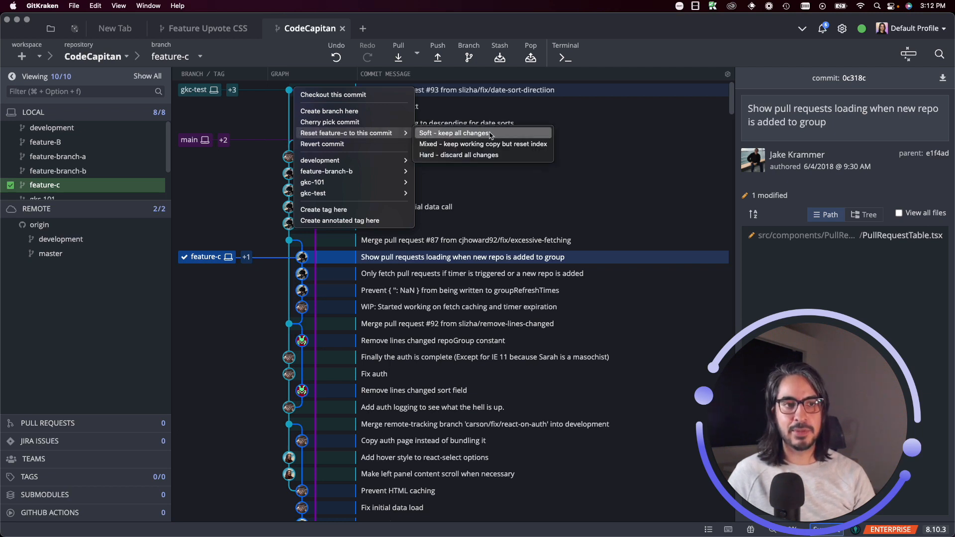
{"action": "mouse_move", "coordinate": [494, 136]}
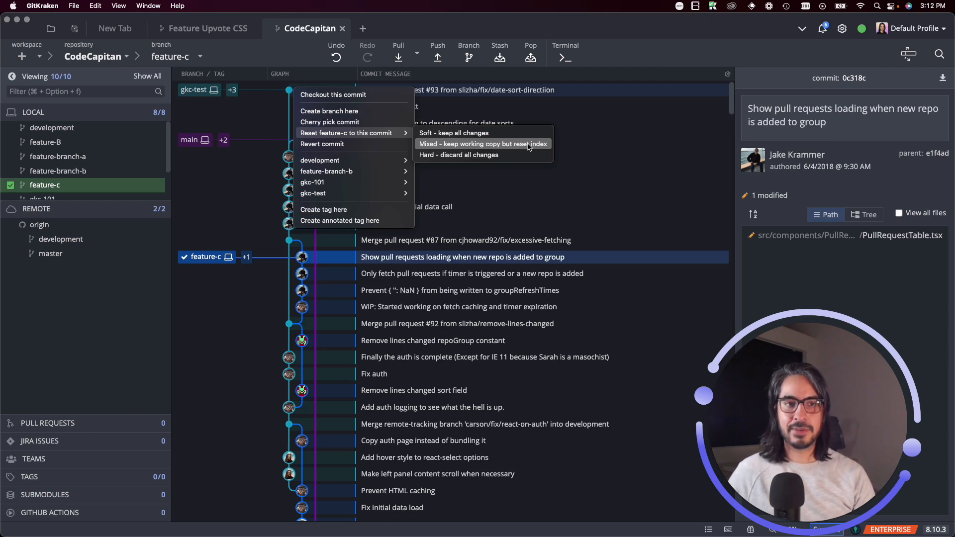
{"action": "mouse_move", "coordinate": [516, 154]}
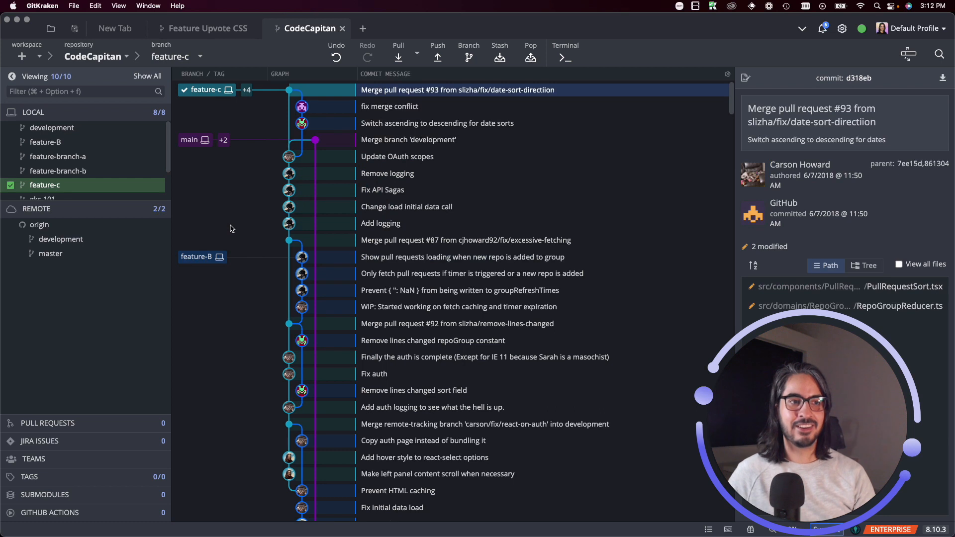
{"action": "mouse_move", "coordinate": [294, 95]}
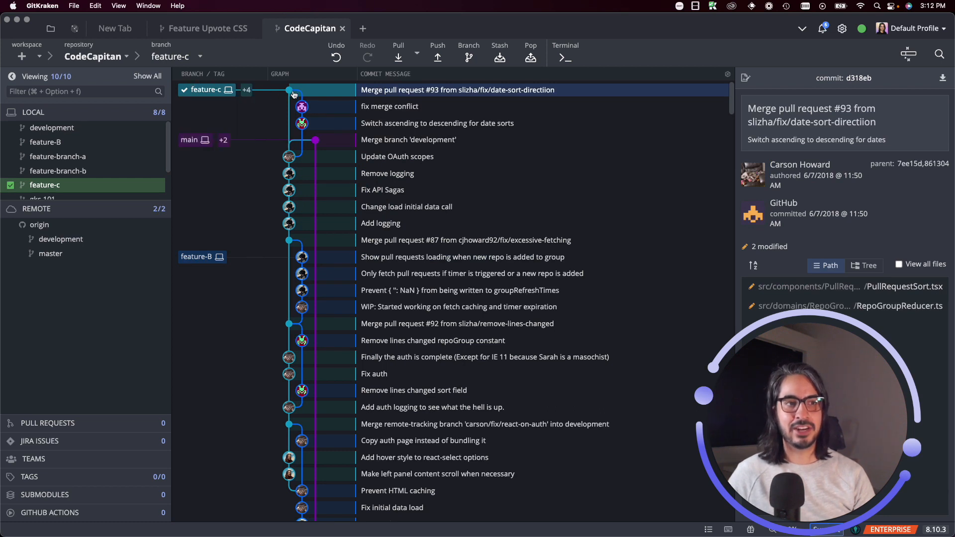
{"action": "mouse_move", "coordinate": [239, 203]}
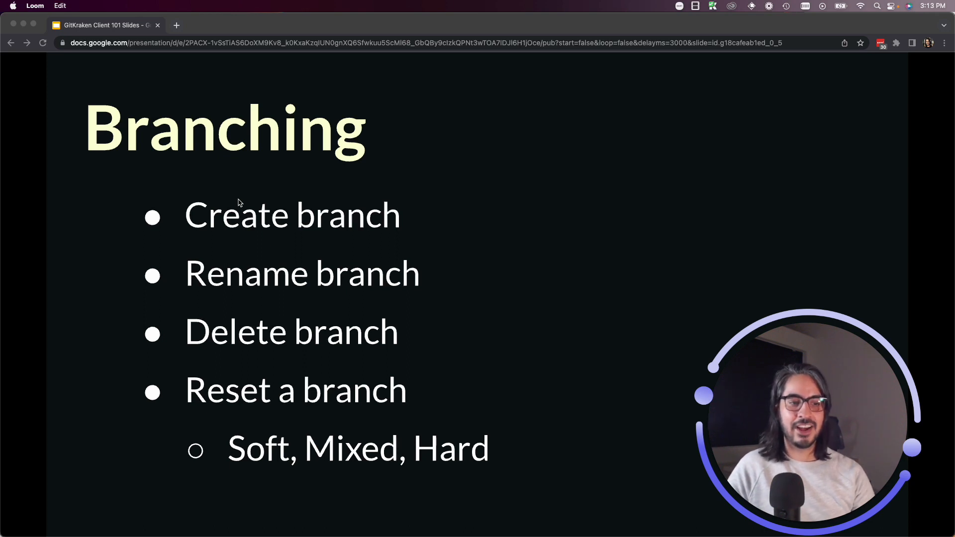
{"action": "mouse_move", "coordinate": [451, 455]}
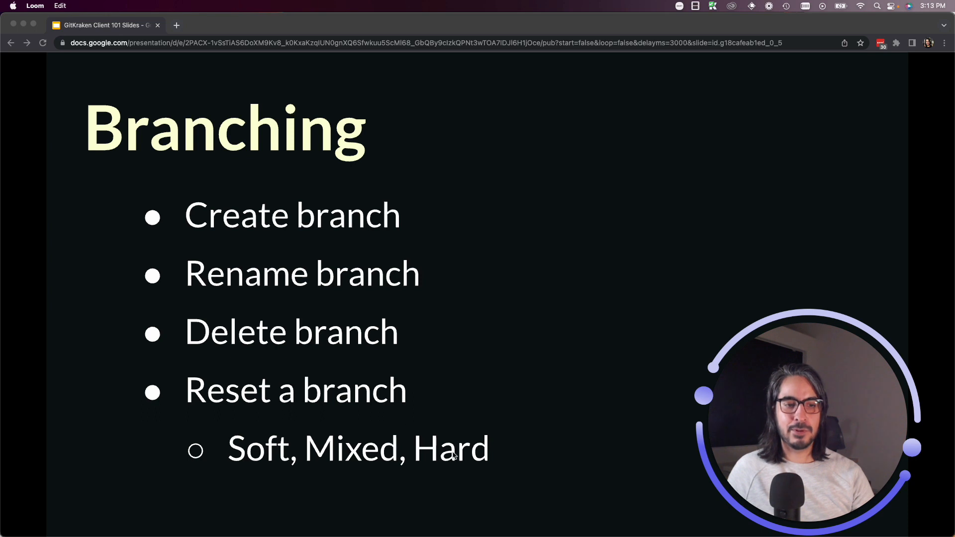
{"action": "mouse_move", "coordinate": [305, 462]}
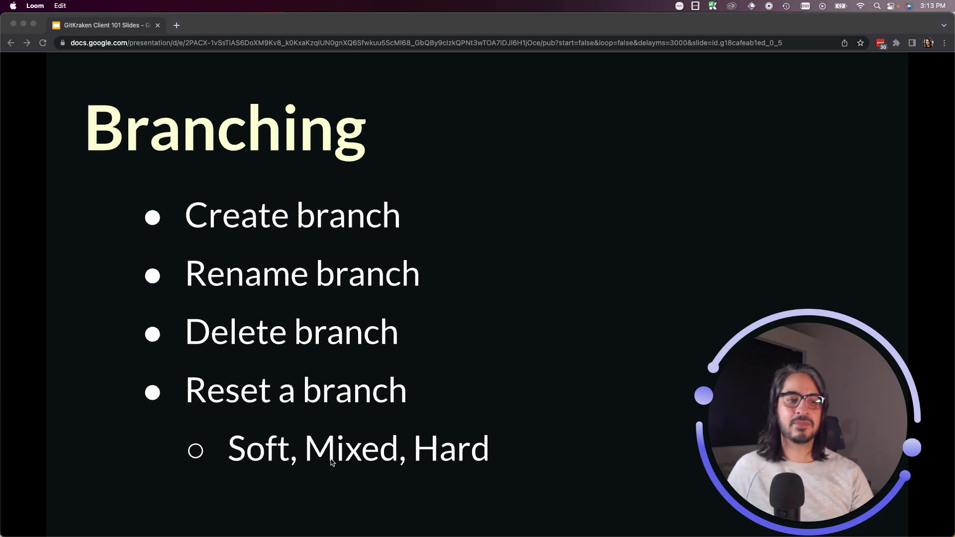
{"action": "mouse_move", "coordinate": [254, 461]}
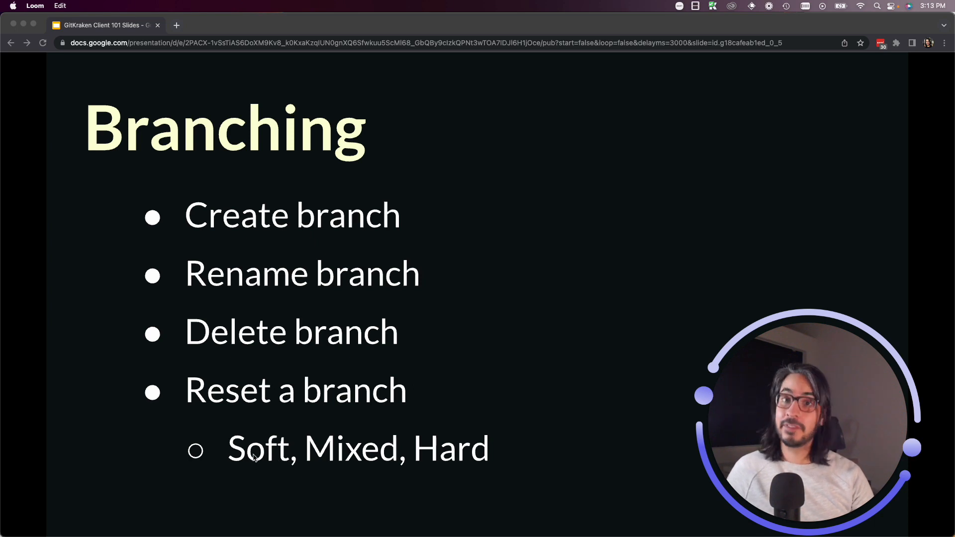
{"action": "mouse_move", "coordinate": [382, 288]}
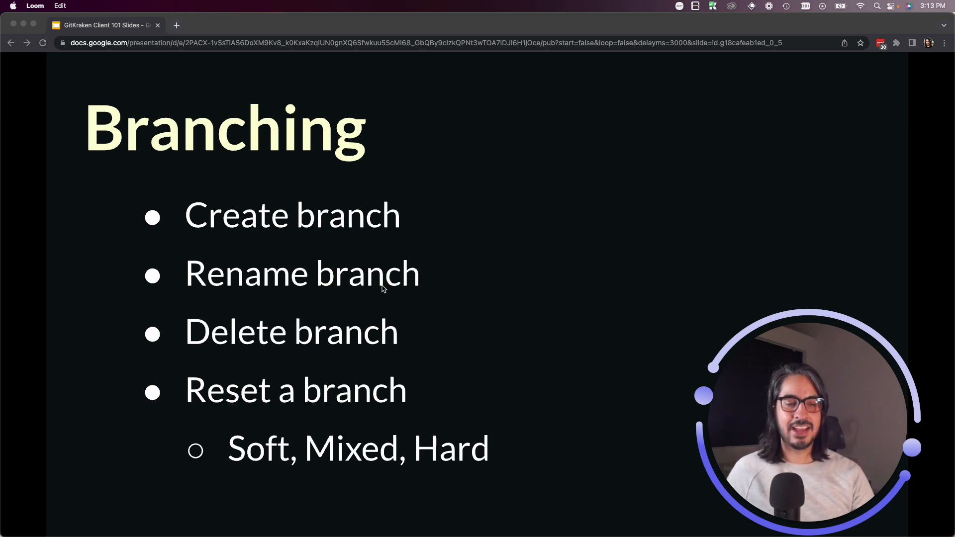